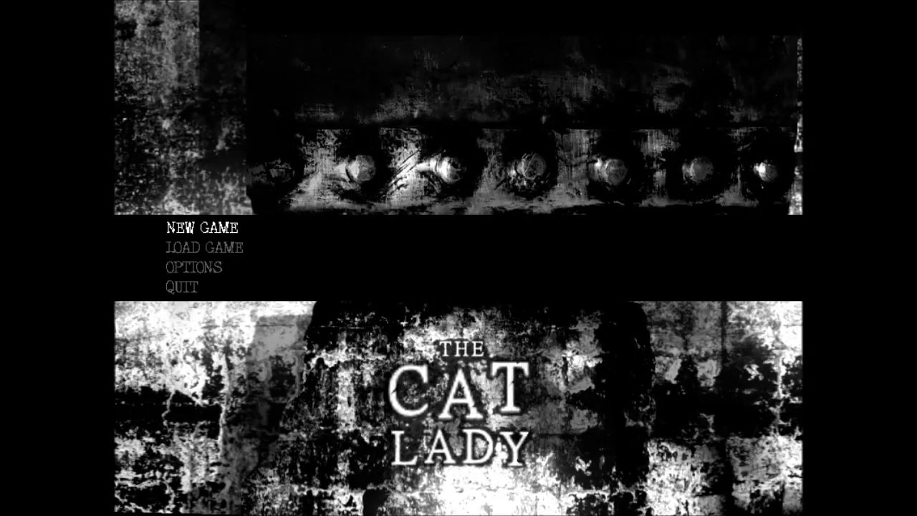
Start a new game of The Cat Lady from the title menu.
left_click(206, 229)
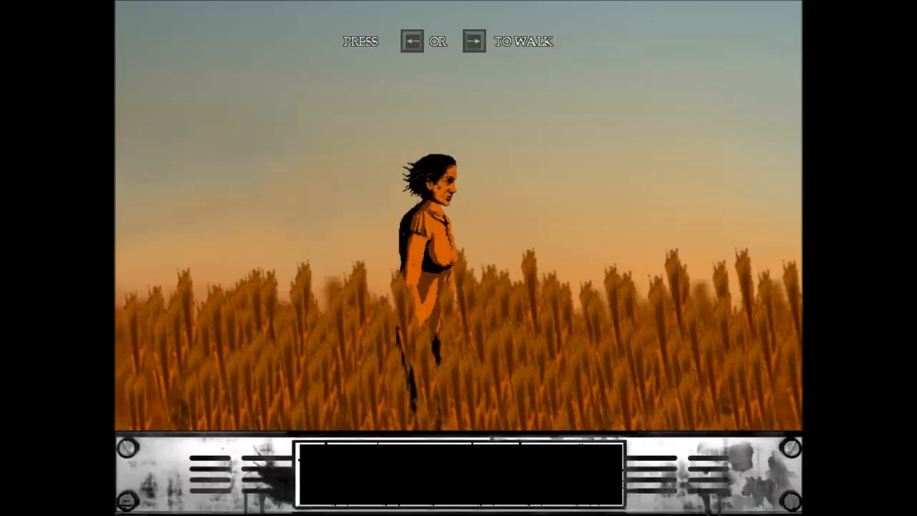
Walk Susan leftward through the wheat field until the monochrome close-up appears.
key("left")
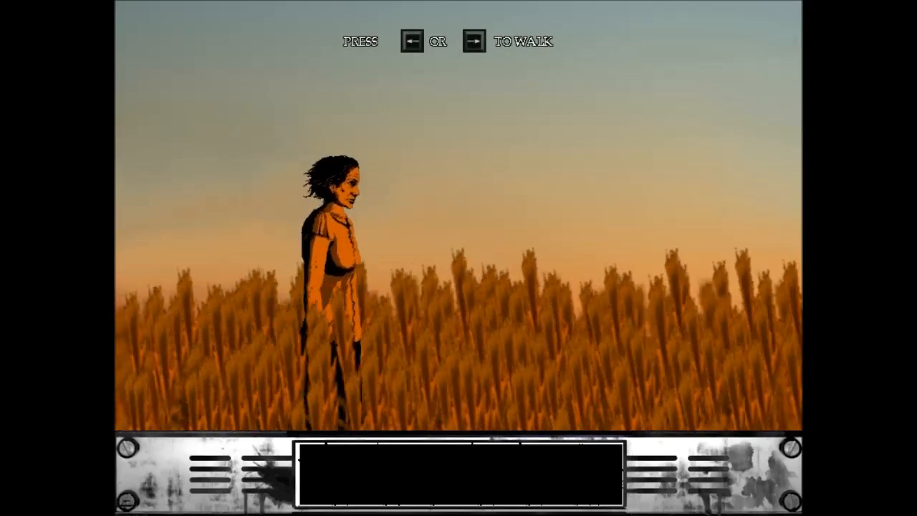
key("left")
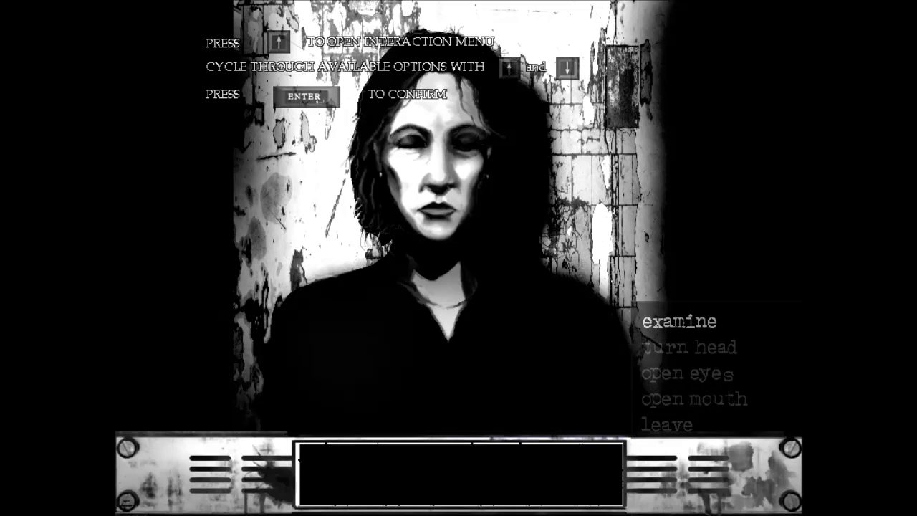
Choose 'open eyes' for Susan and continue past the remark that they still shine.
key("enter")
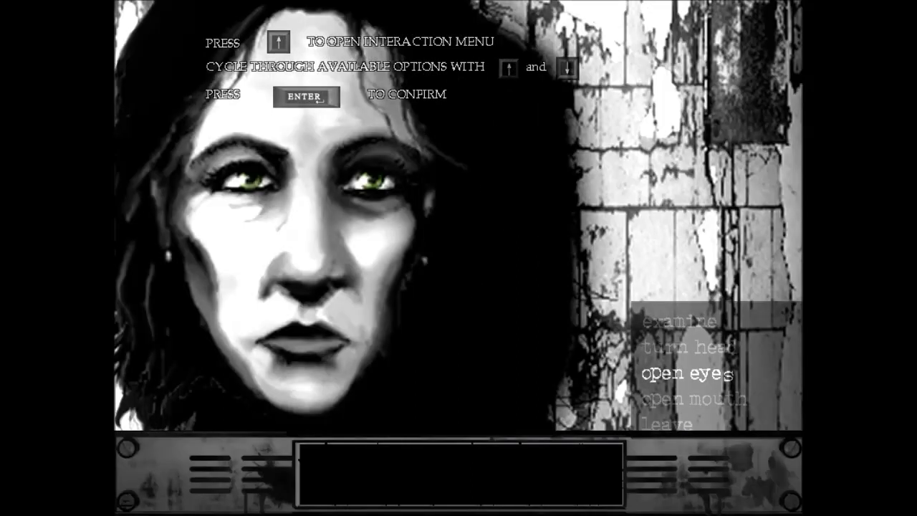
key("enter")
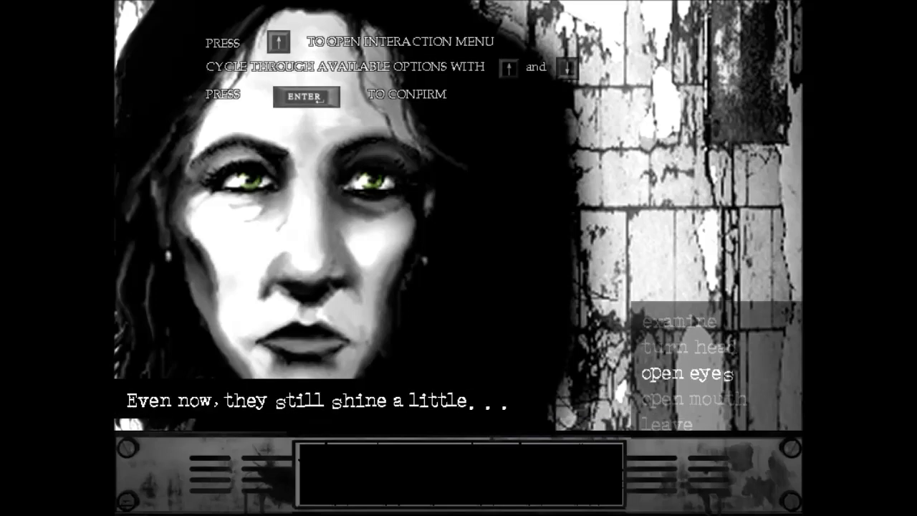
key("down")
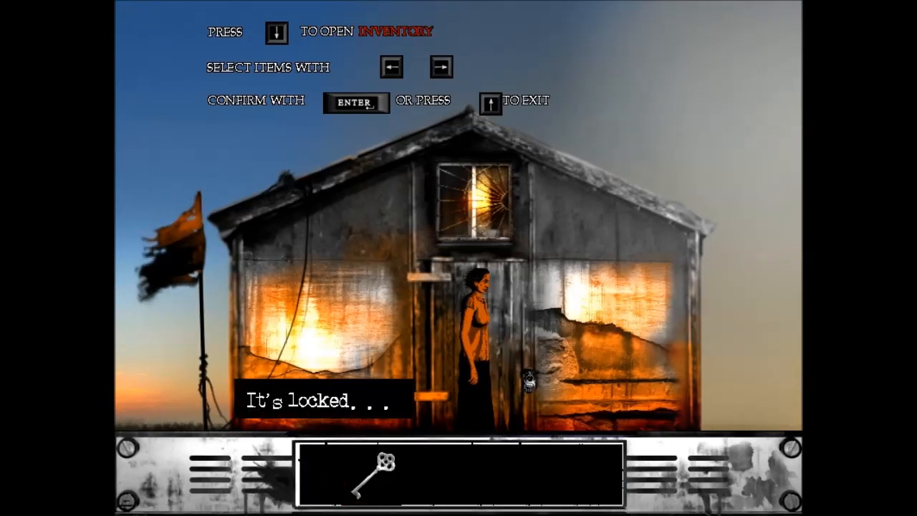
Use the key on the locked shed door and enter the pipe-filled room.
key("Enter")
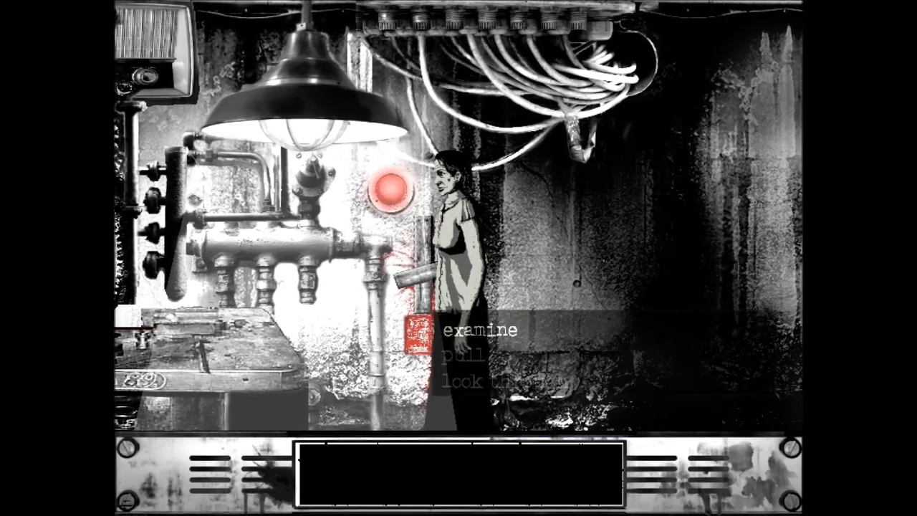
Examine the pipe contraption, look through its opening, then walk to the machine by the lamp.
left_click(476, 330)
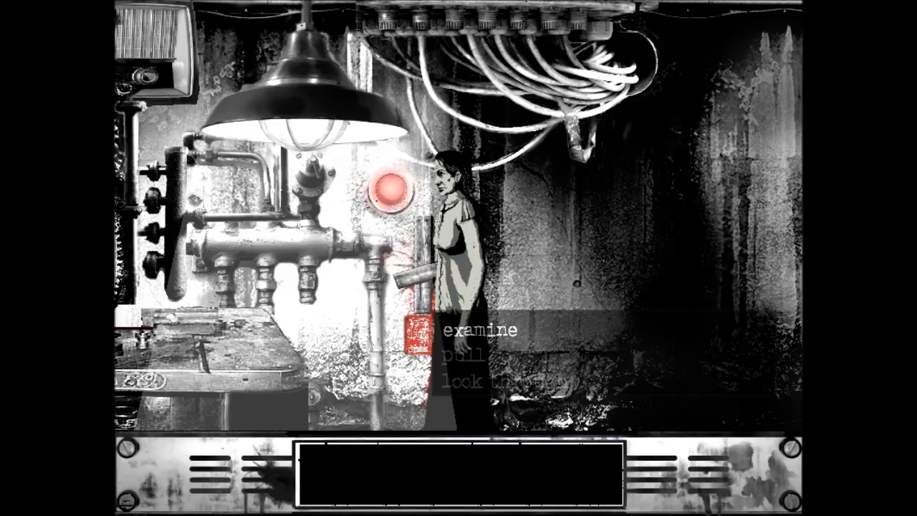
left_click(474, 330)
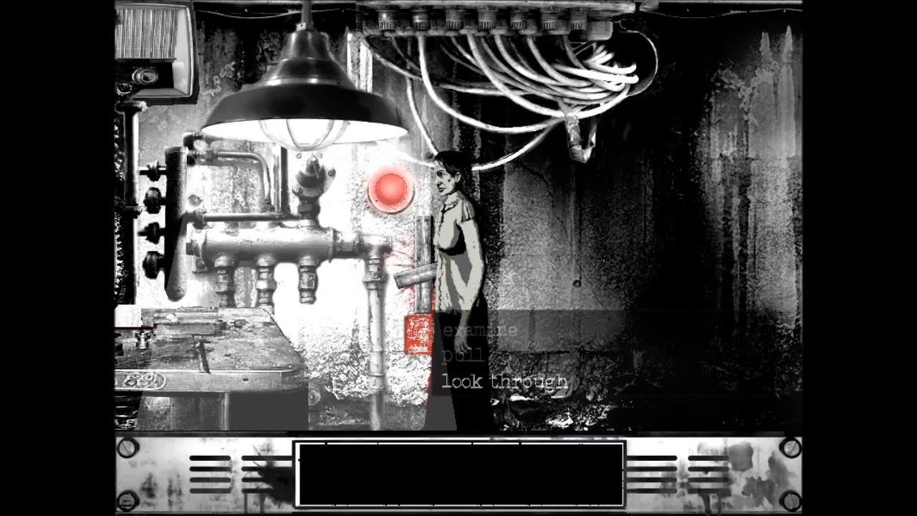
left_click(480, 331)
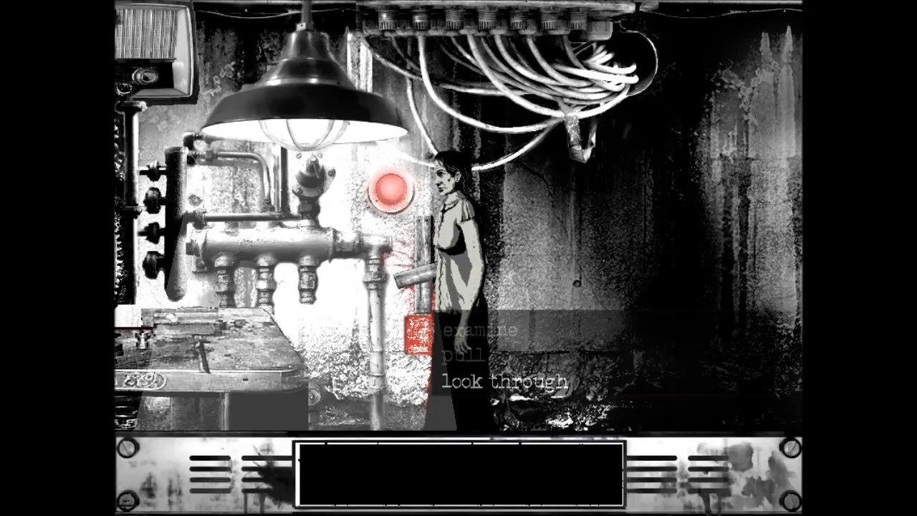
left_click(467, 354)
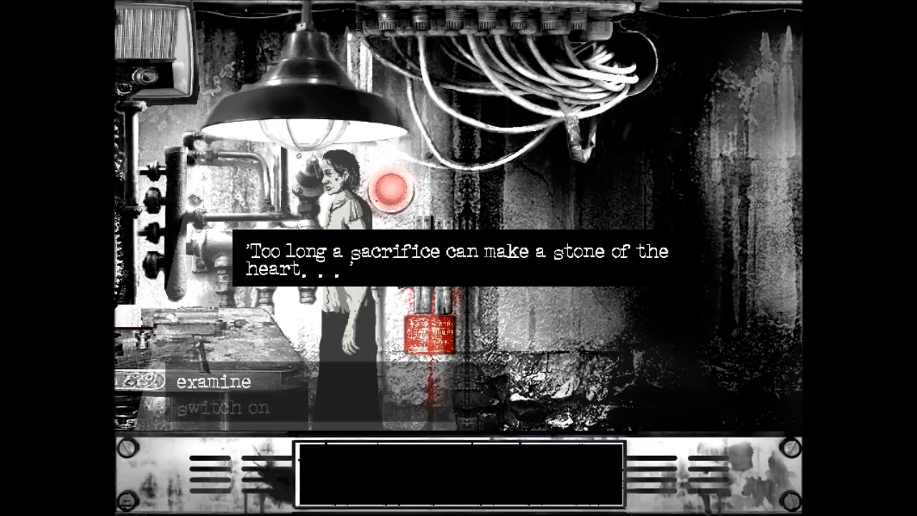
Examine the machine beside the lamp and switch it on.
left_click(459, 258)
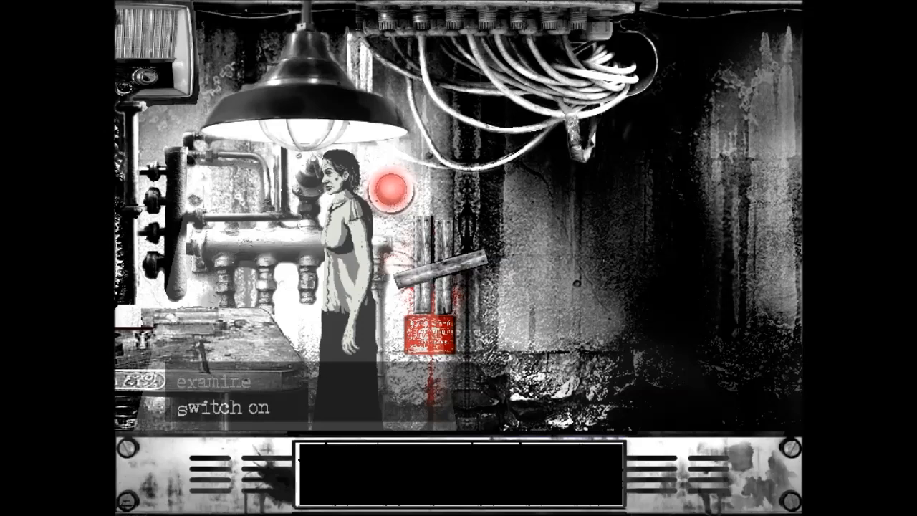
left_click(223, 409)
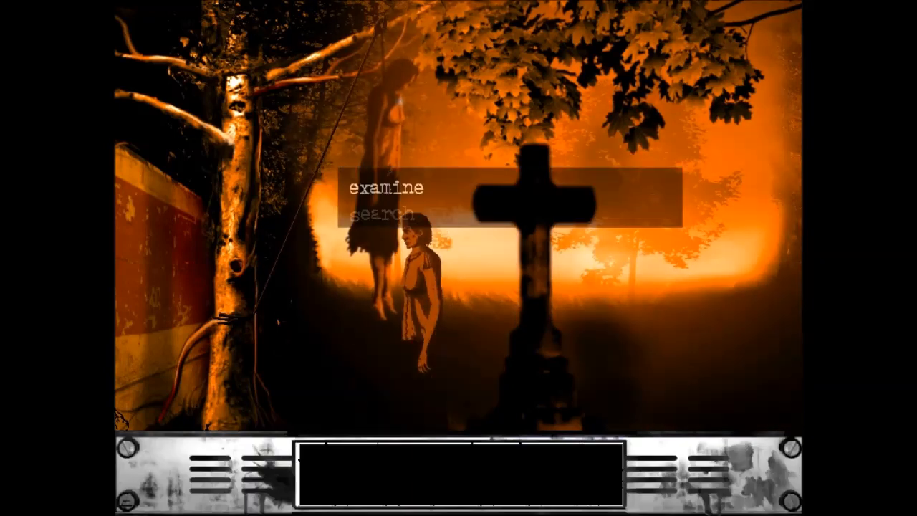
Examine the hanging body under the tree, then search it.
left_click(383, 189)
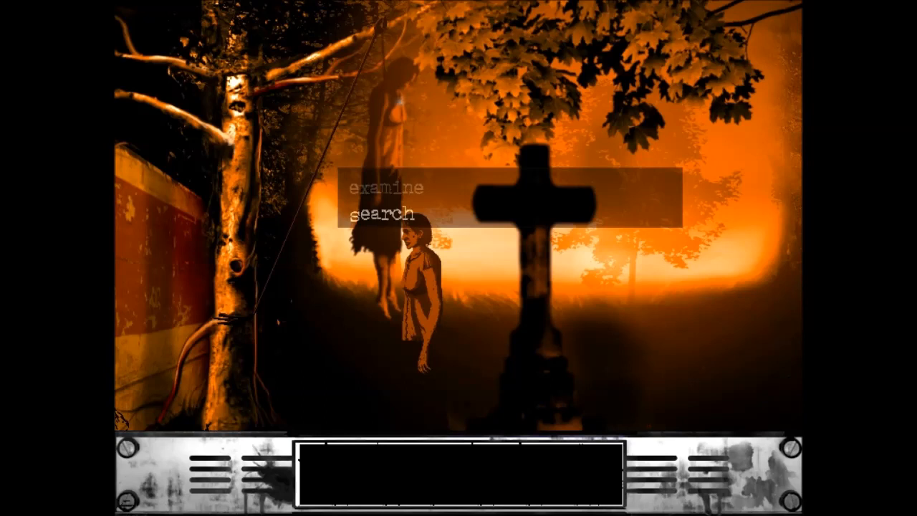
left_click(385, 189)
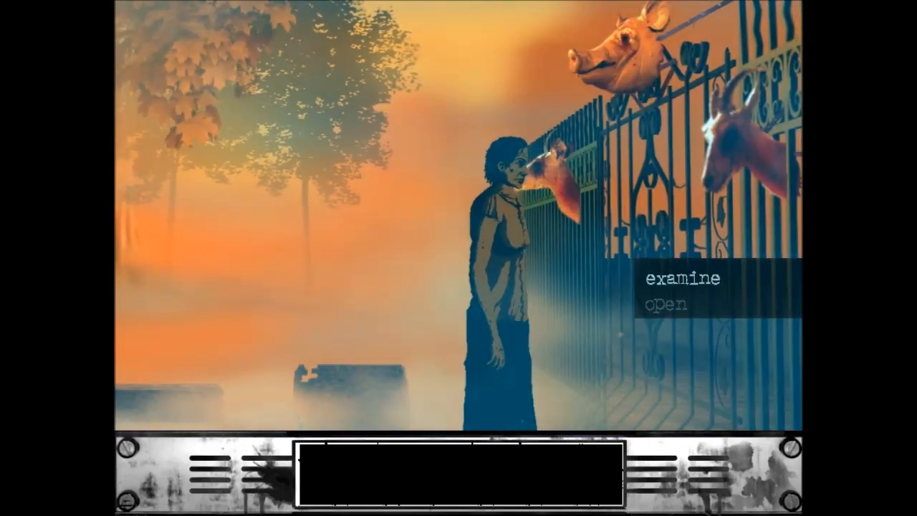
Examine the animal-headed iron gate and try to open it.
left_click(682, 278)
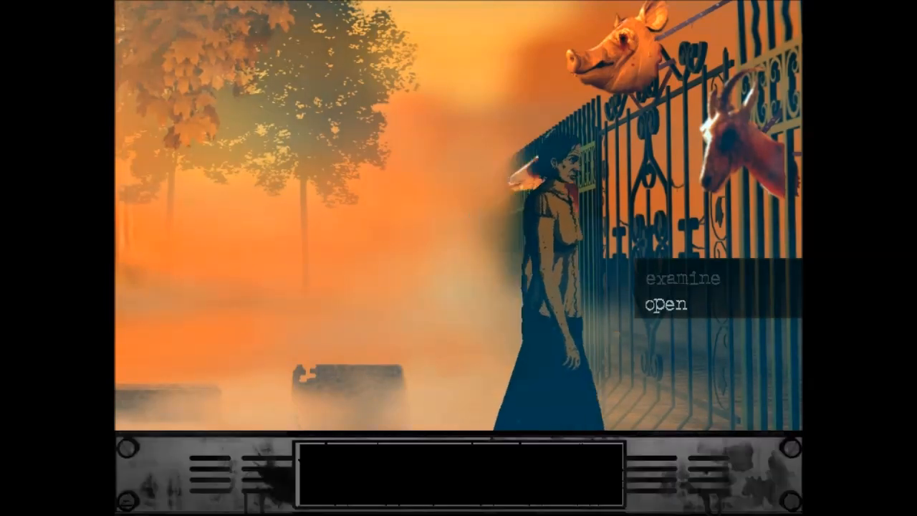
left_click(668, 304)
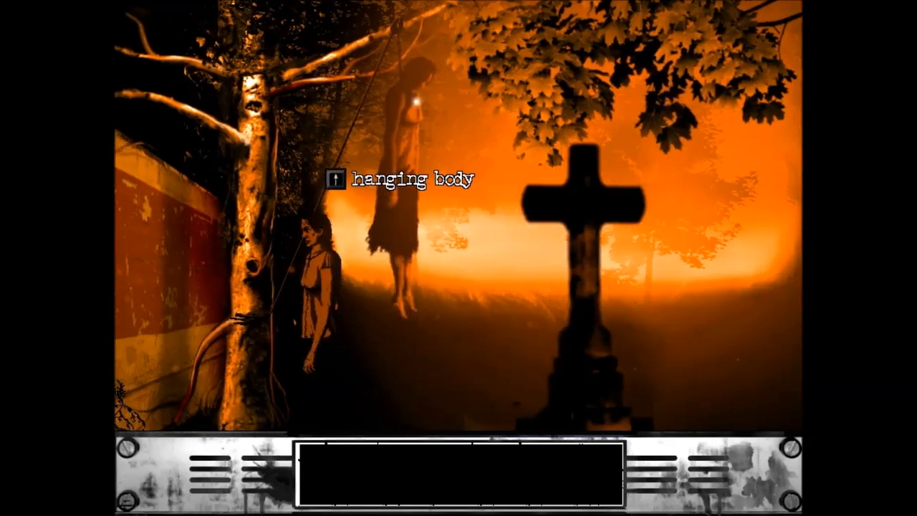
Interact with the hanging body by the stone cross again.
left_click(404, 178)
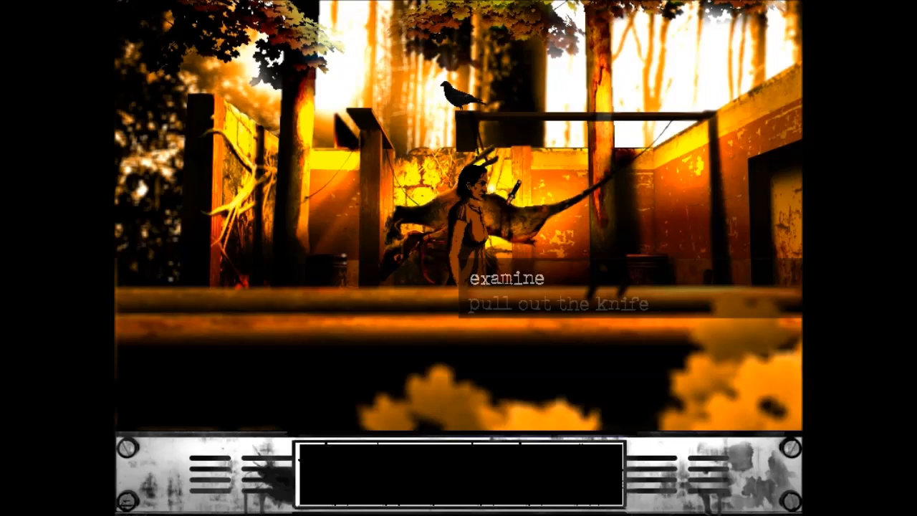
Pull the knife out of the impaled carcass and leave through the door on the right.
left_click(556, 304)
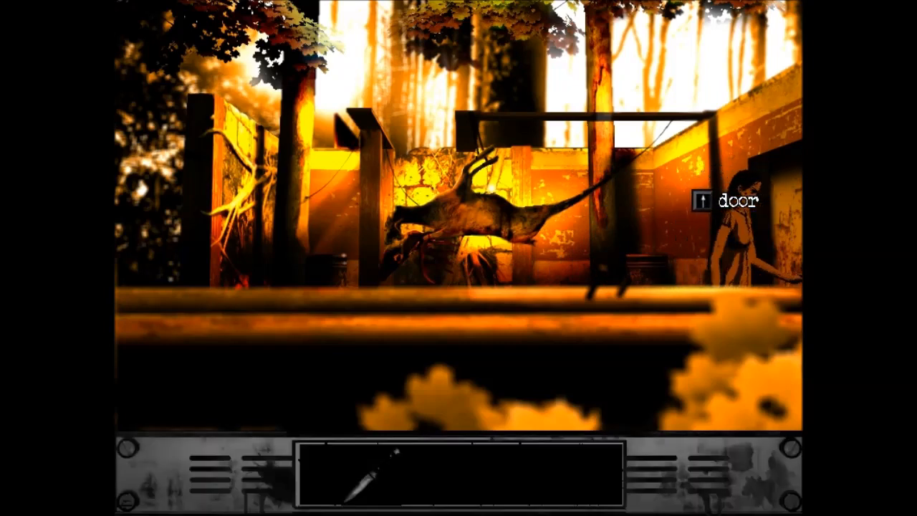
left_click(731, 201)
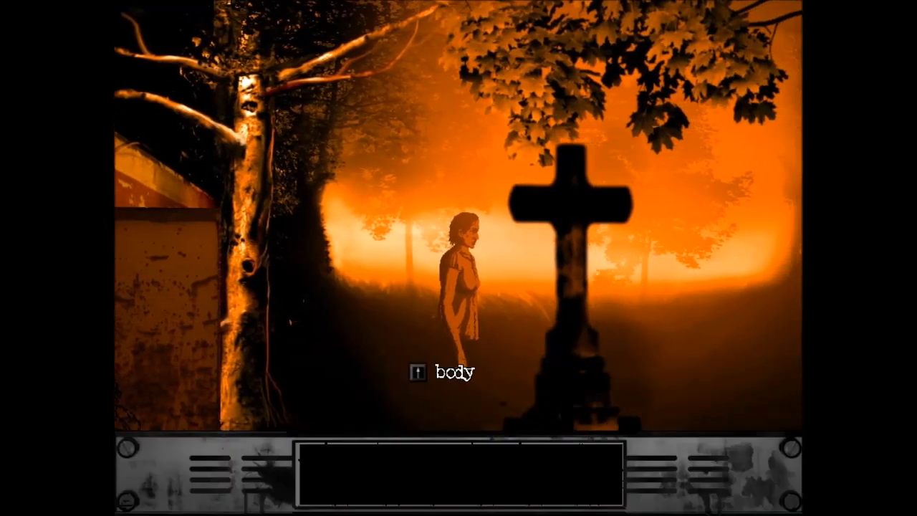
Examine the cut-down body, search its pockets and take the key.
left_click(445, 373)
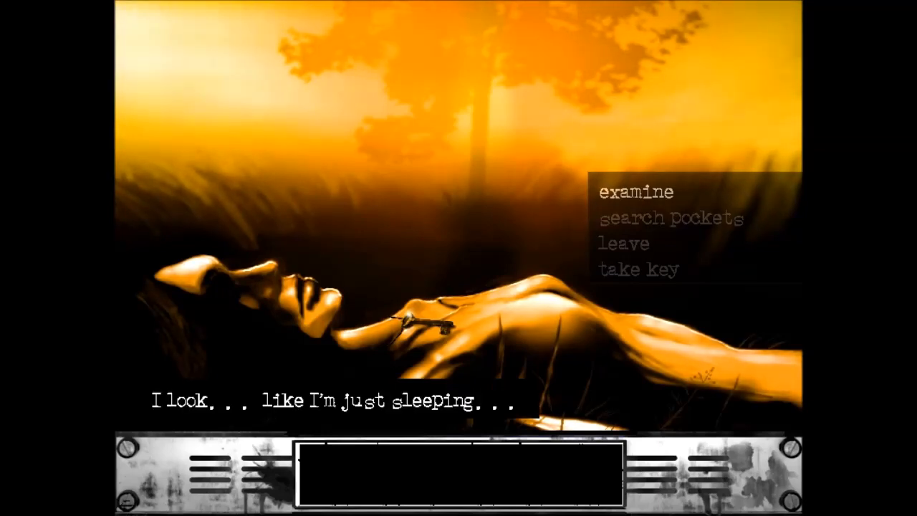
left_click(671, 218)
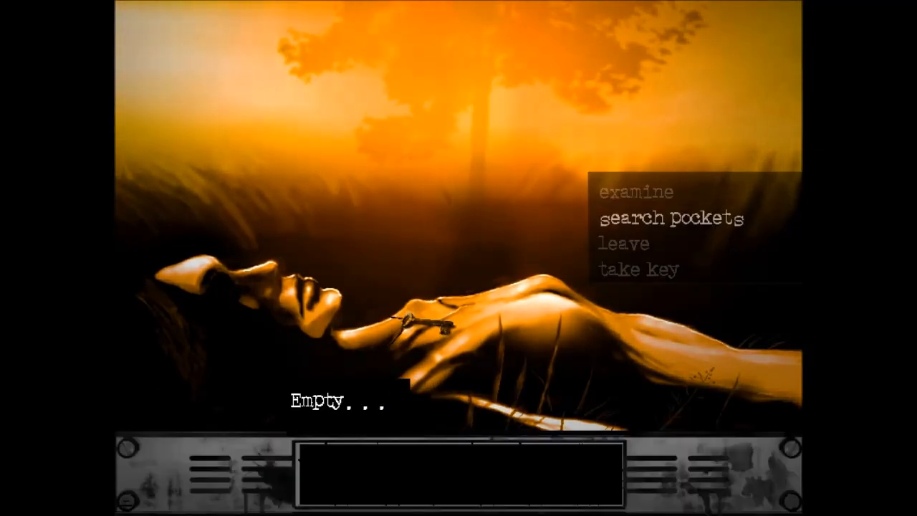
left_click(637, 269)
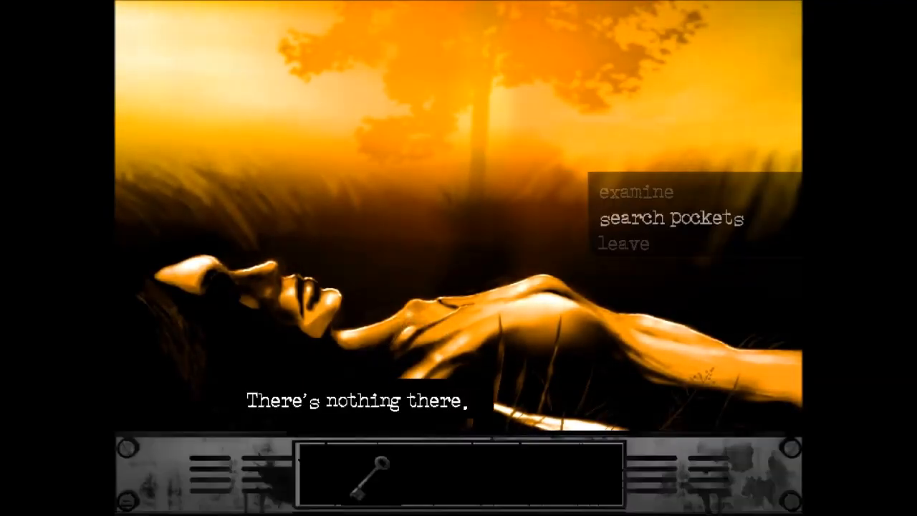
left_click(622, 244)
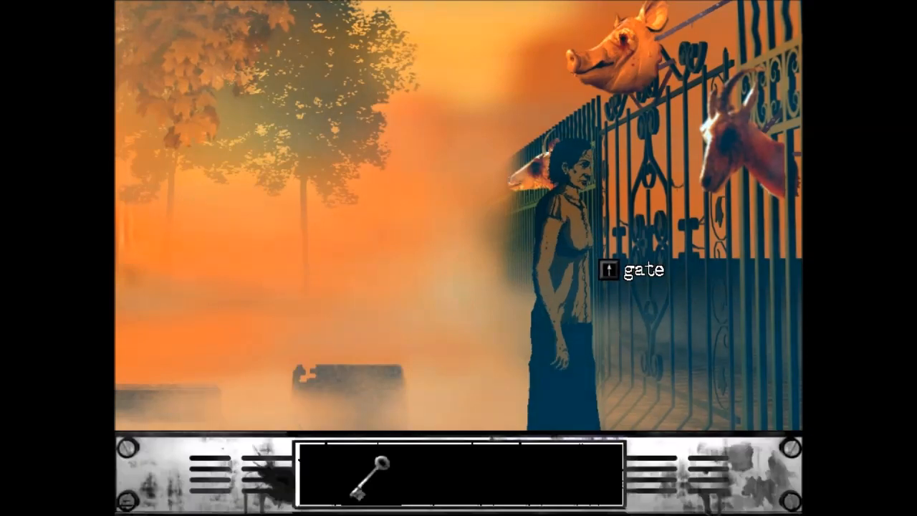
Select the key from the inventory to use on the animal-headed gate.
left_click(367, 476)
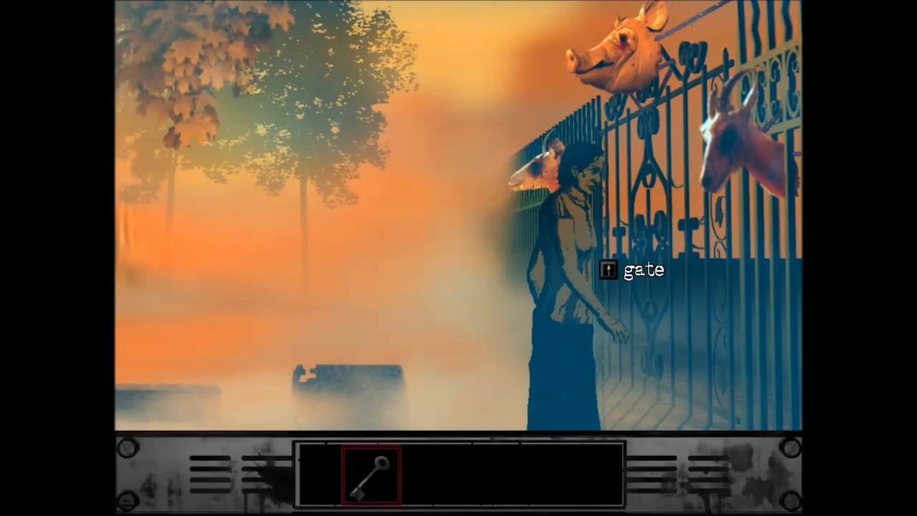